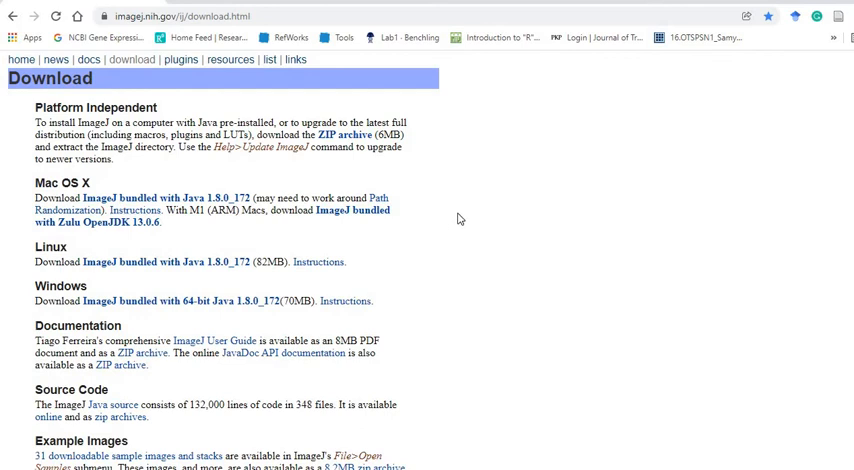
# Step: Browse the Root growth folder from File > Open and choose 1.tif
pyautogui.click(428, 20)
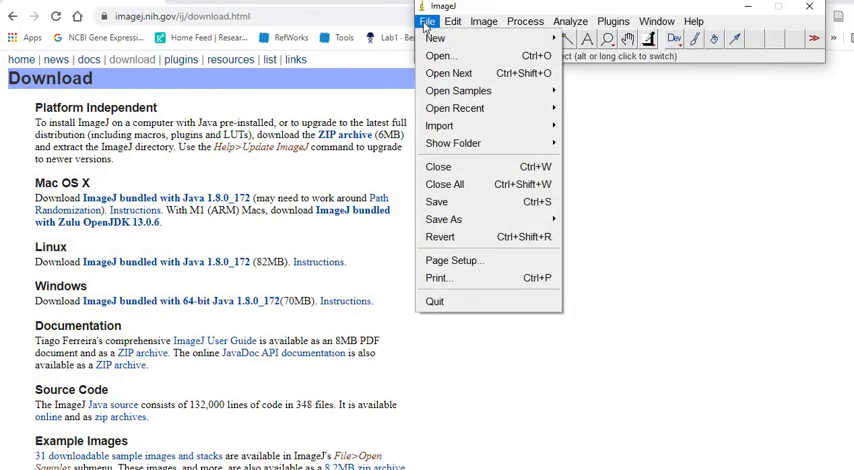
pyautogui.click(440, 56)
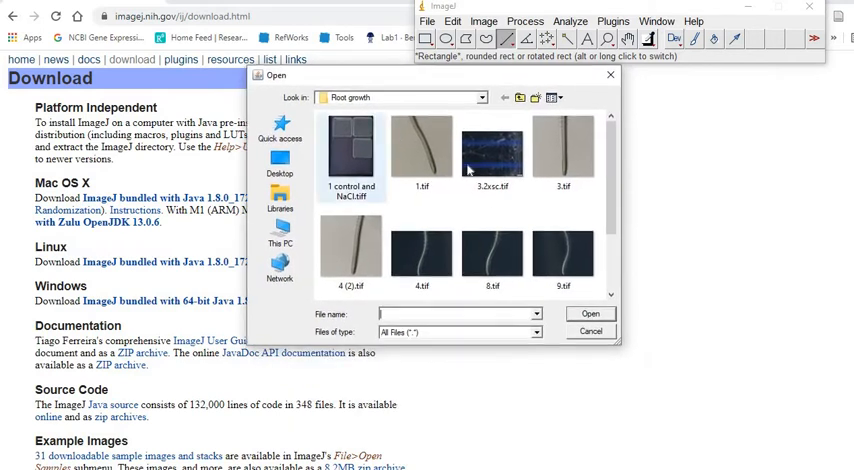
pyautogui.click(422, 150)
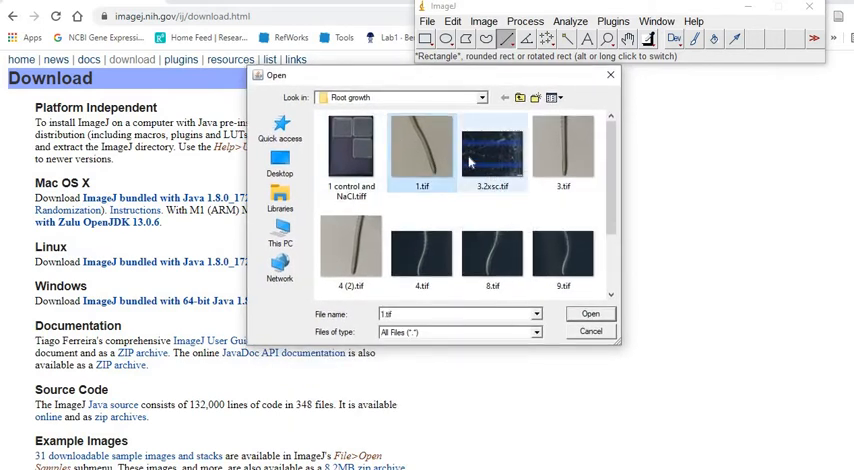
pyautogui.moveTo(492, 150)
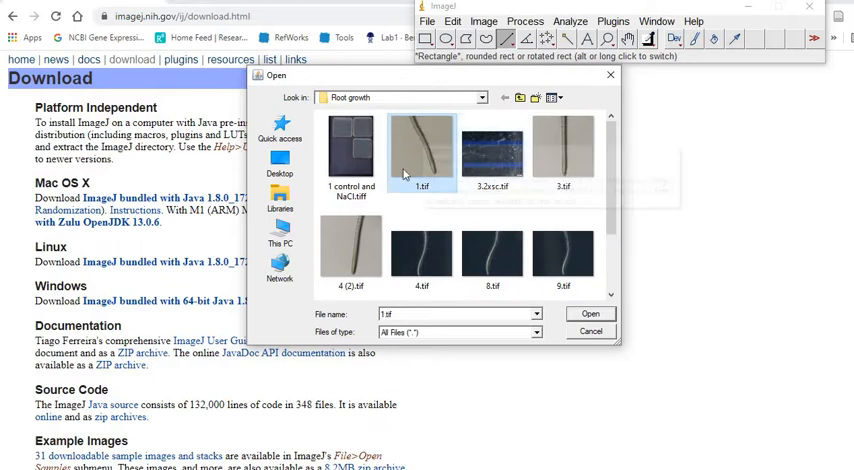
pyautogui.moveTo(410, 156)
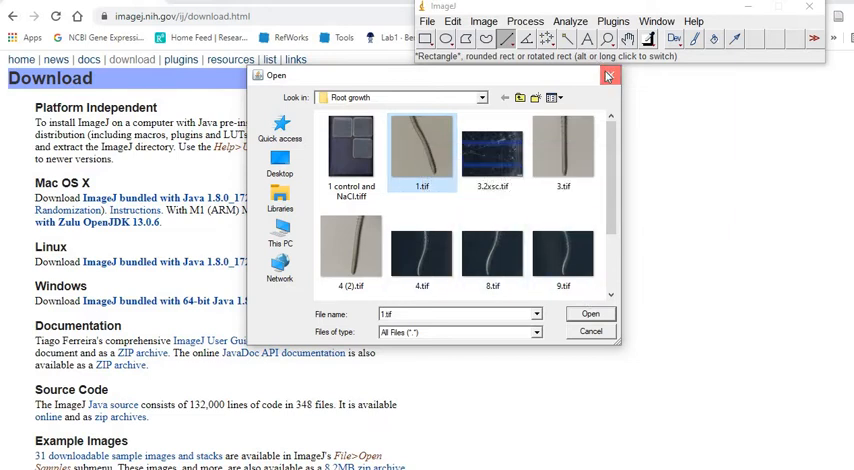
# Step: Draw a straight line over the known 1 mm span and set a global scale of 516.19 pixels/mm
pyautogui.click(608, 76)
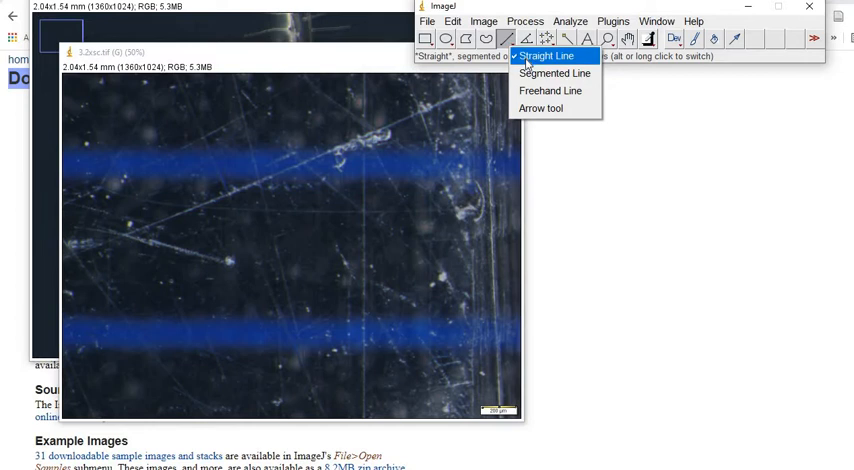
pyautogui.click(546, 56)
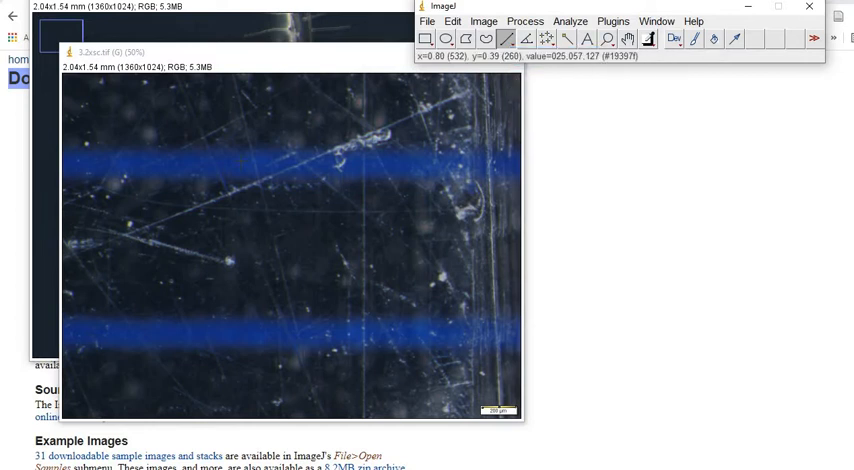
pyautogui.moveTo(238, 164); pyautogui.dragTo(238, 330)
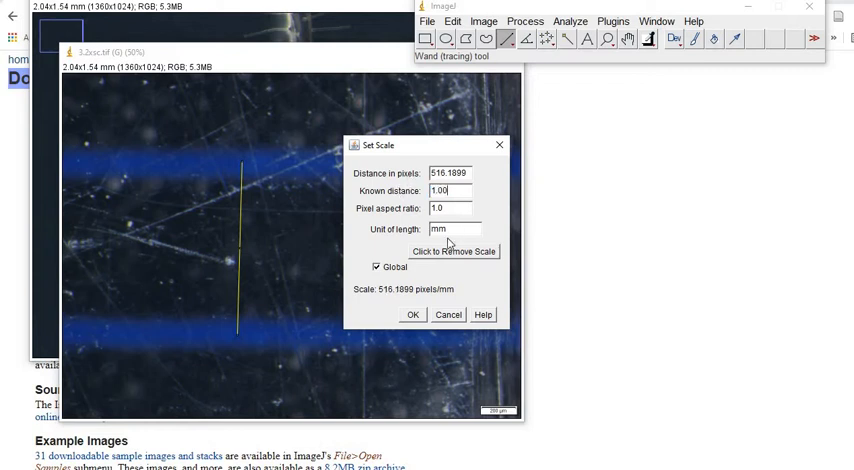
pyautogui.moveTo(392, 278)
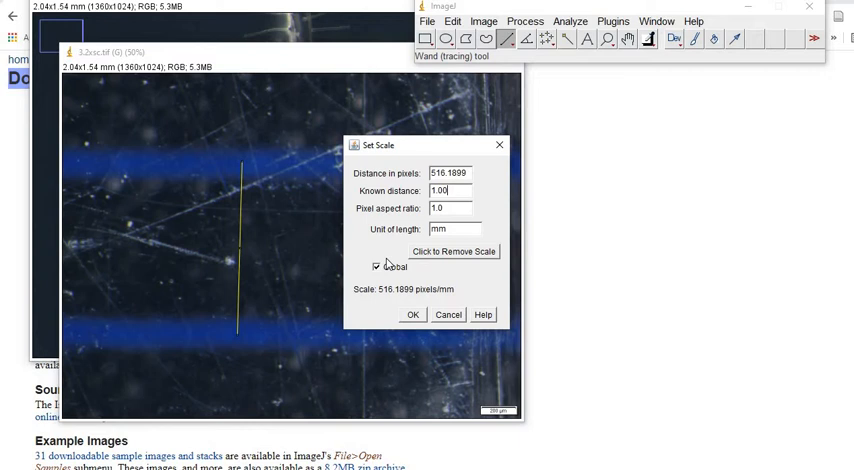
pyautogui.click(376, 268)
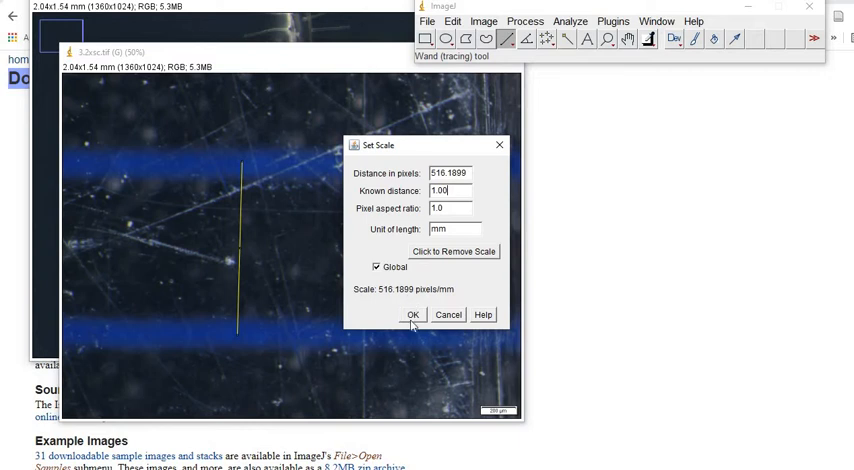
# Step: Confirm the mm calibration and zoom in on the root tip
pyautogui.click(412, 316)
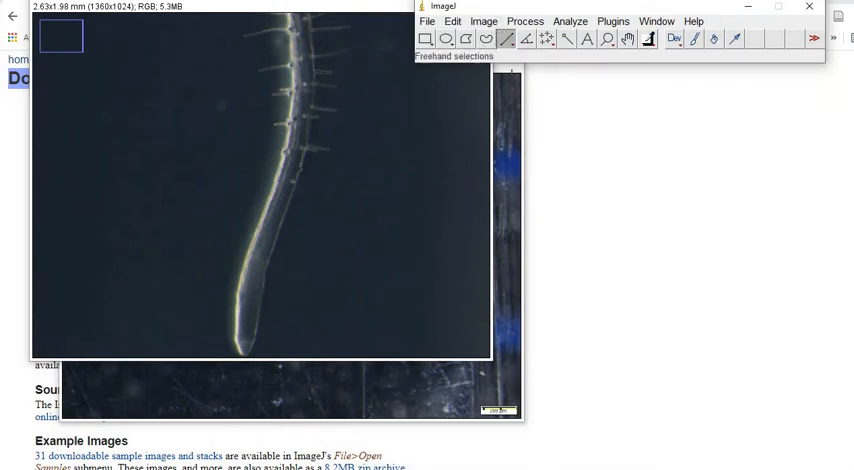
pyautogui.click(628, 38)
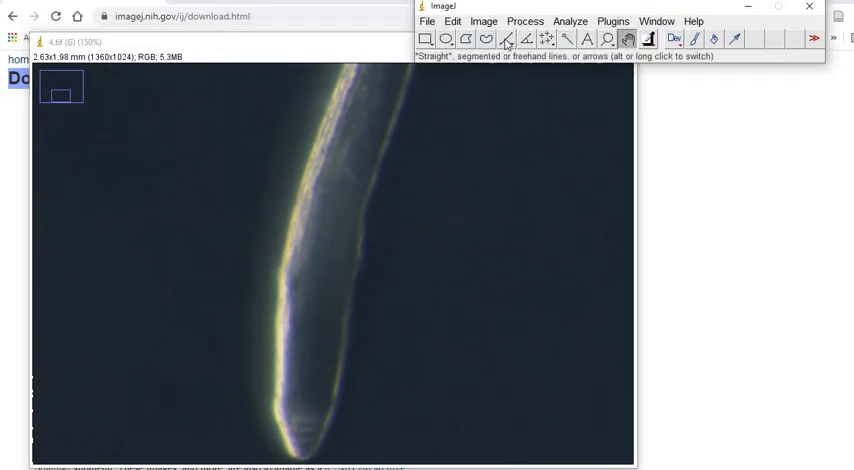
# Step: Draw a straight line across the root near its tip to measure its diameter
pyautogui.click(508, 40)
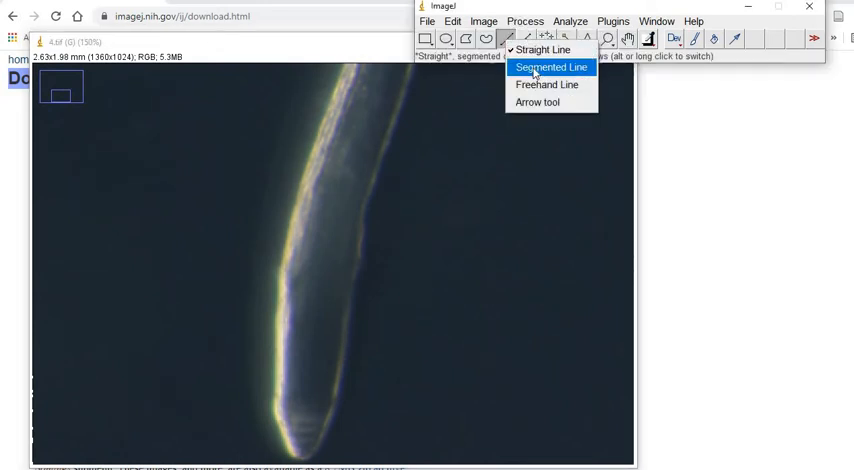
pyautogui.click(548, 68)
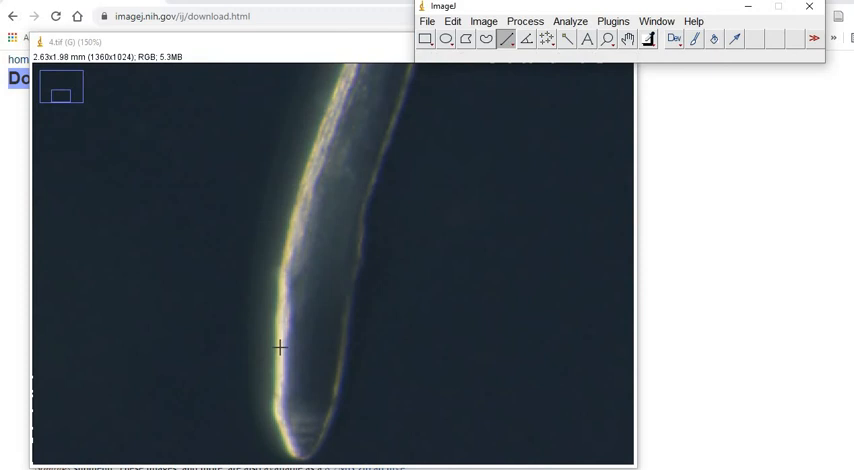
pyautogui.moveTo(280, 348); pyautogui.dragTo(350, 352)
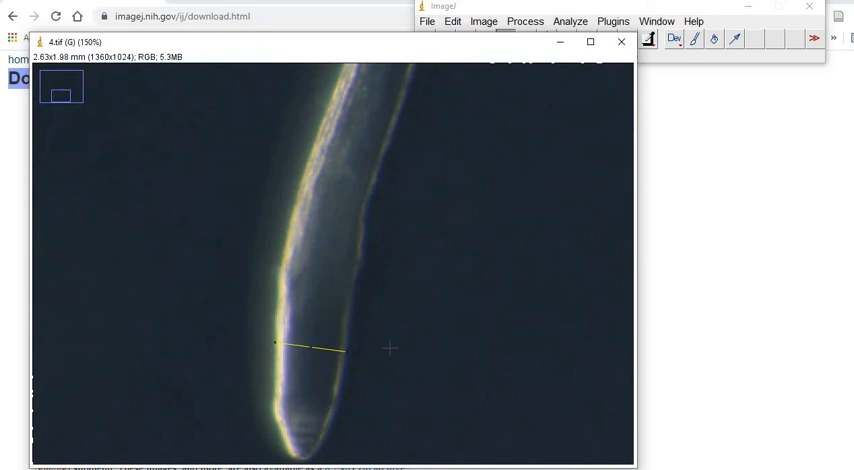
pyautogui.moveTo(584, 10)
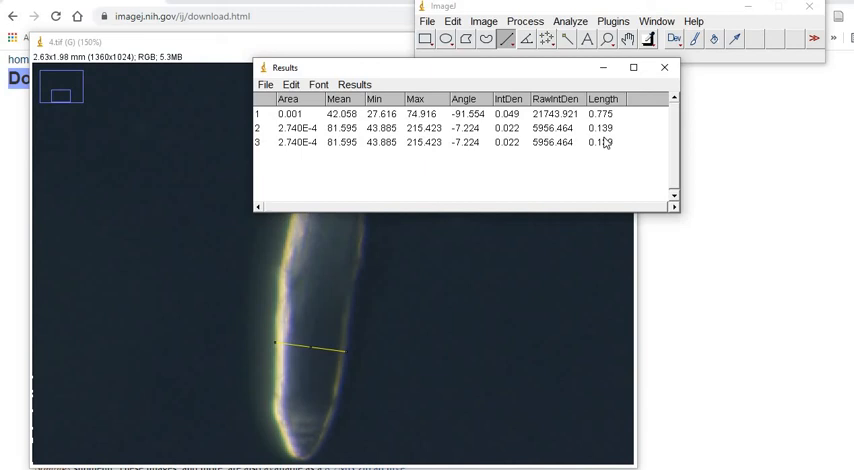
pyautogui.moveTo(604, 210)
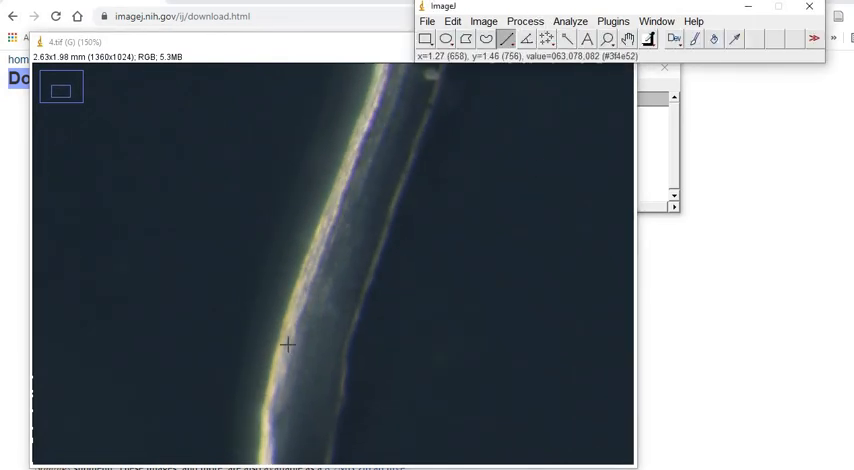
# Step: Measure the root diameter higher up, adding lengths 0.132 and 0.127 mm to Results
pyautogui.moveTo(304, 264); pyautogui.dragTo(378, 286)
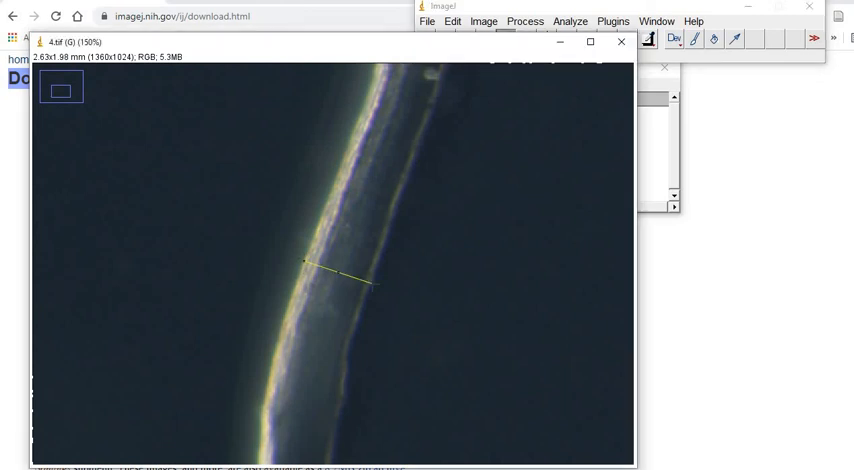
pyautogui.moveTo(442, 284)
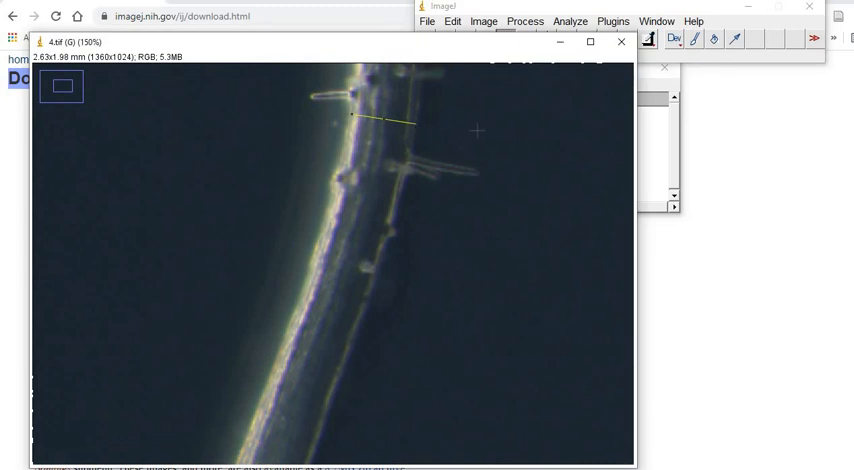
pyautogui.moveTo(572, 128)
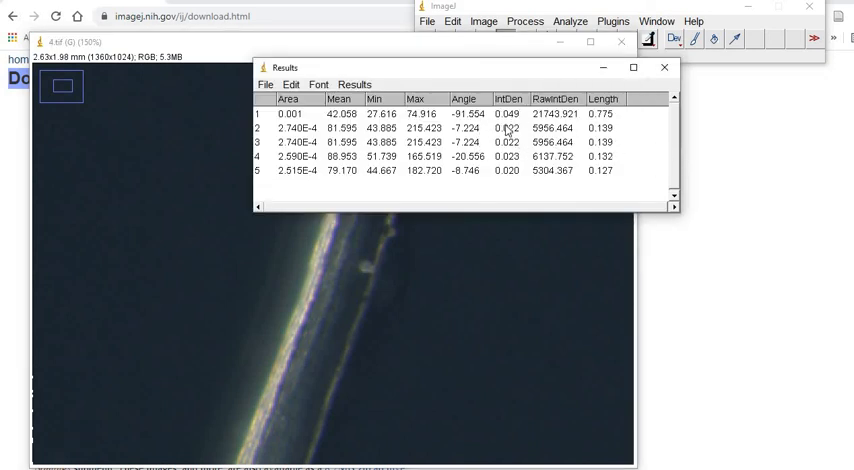
pyautogui.moveTo(596, 176)
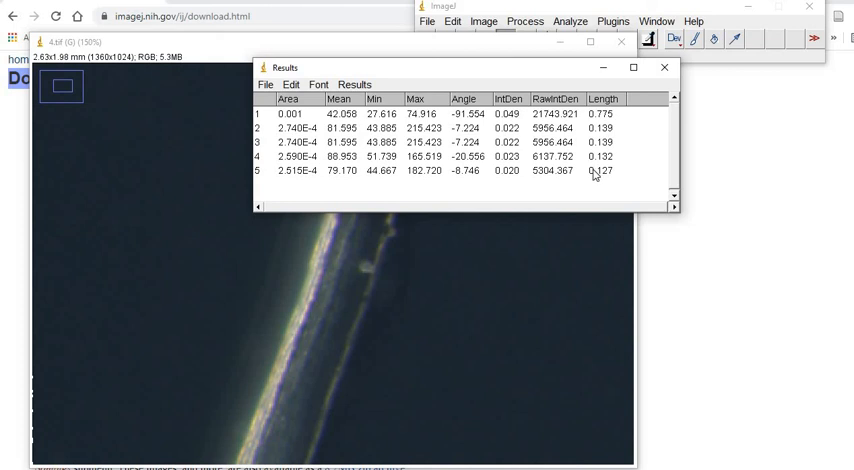
pyautogui.moveTo(560, 234)
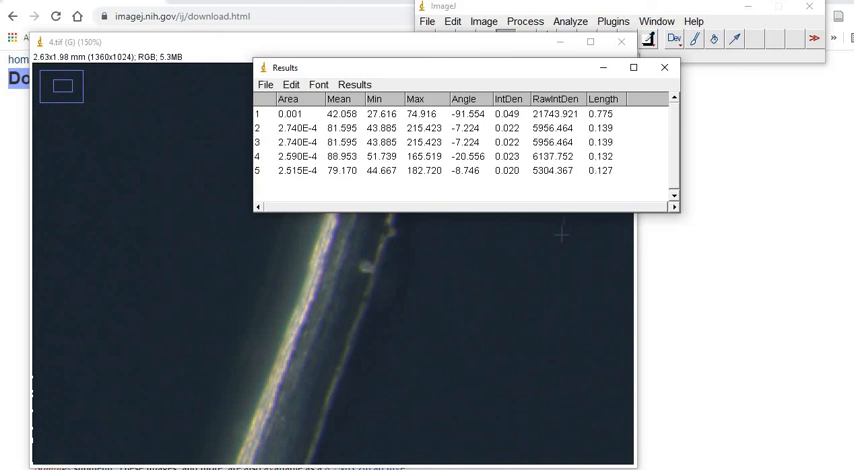